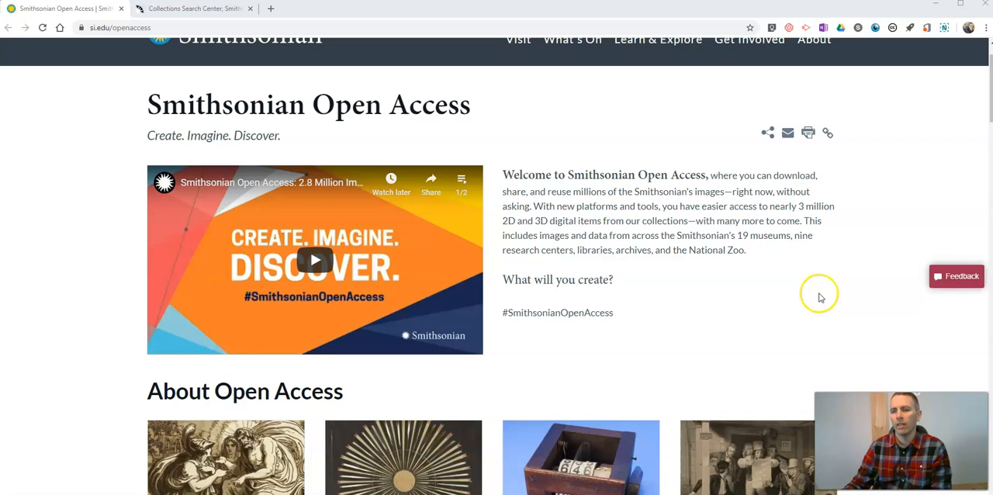
- Scroll down the Open Access page to the search area for an airplanes search
scroll(down, 3)
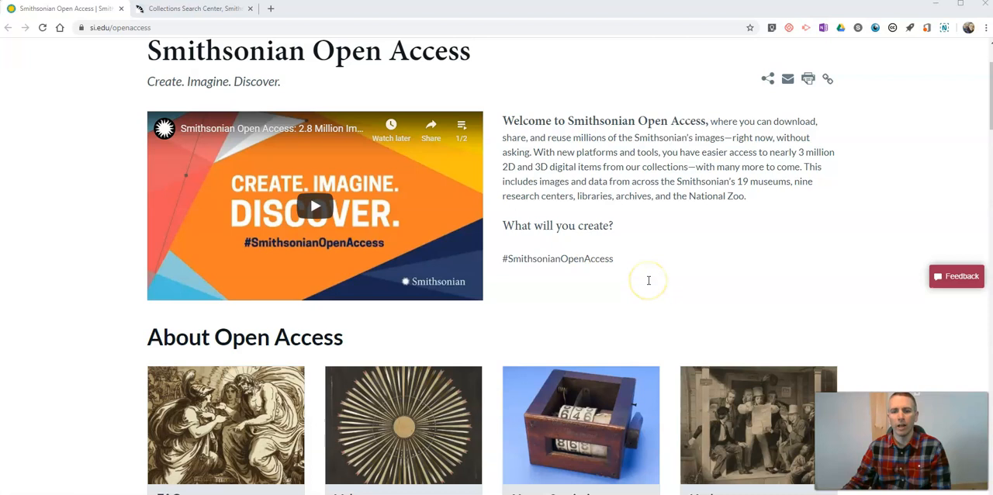
scroll(down, 3)
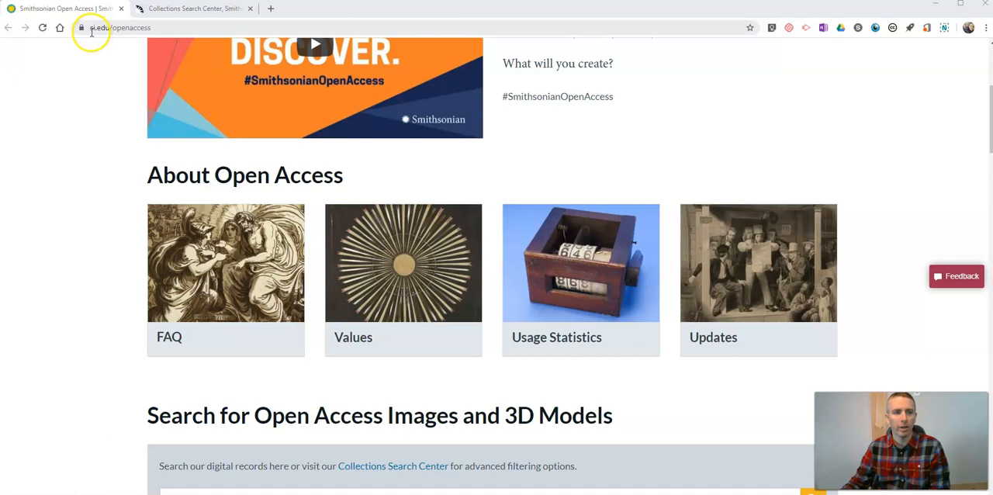
scroll(down, 3)
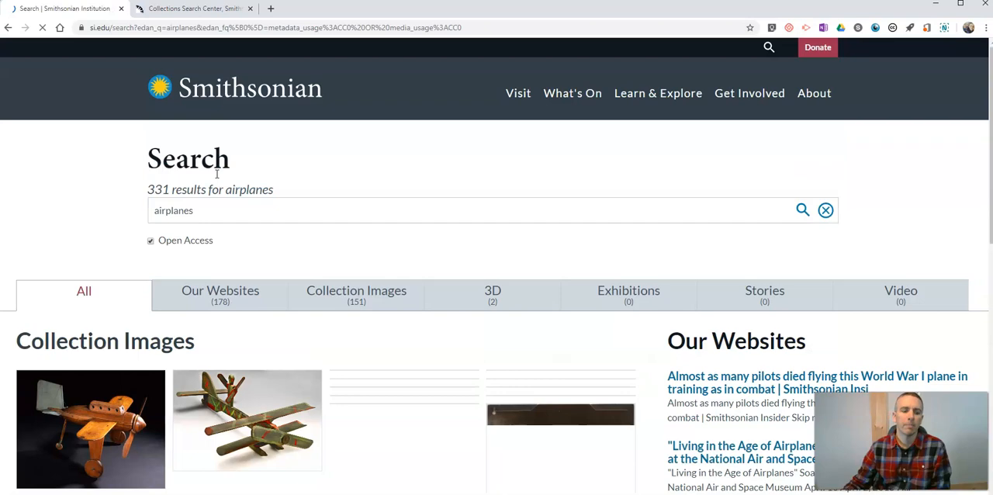
scroll(down, 3)
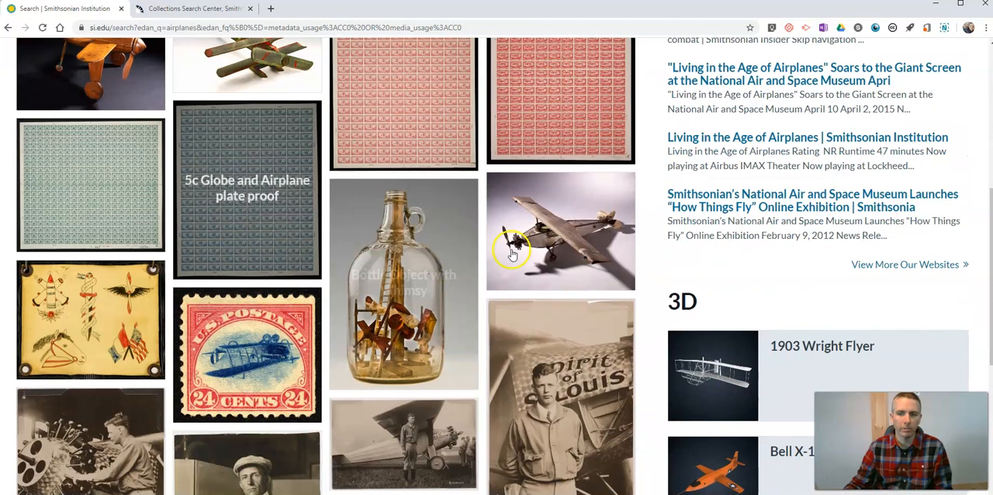
scroll(down, 3)
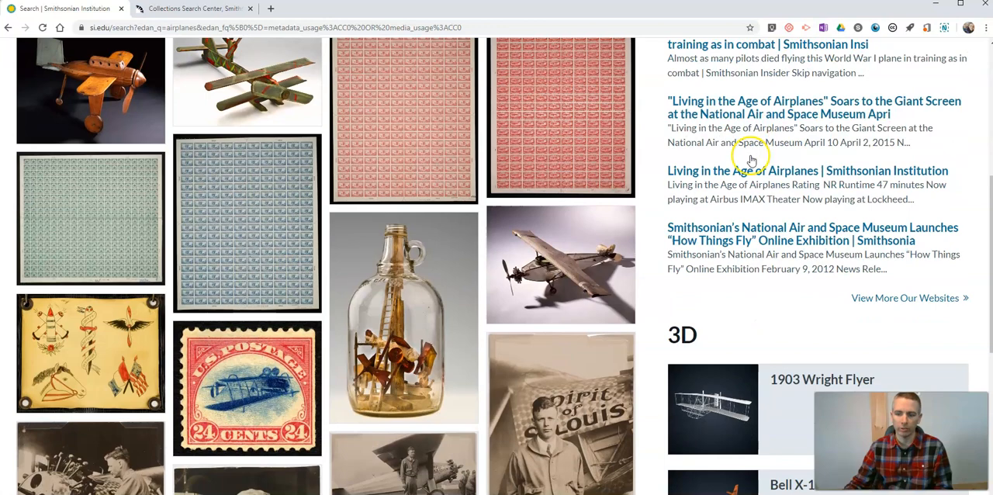
scroll(down, 3)
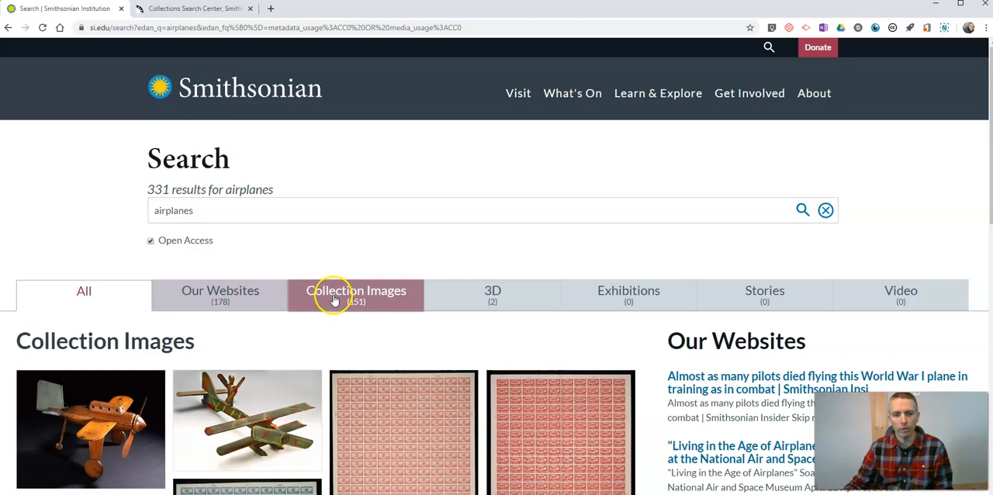
click(492, 295)
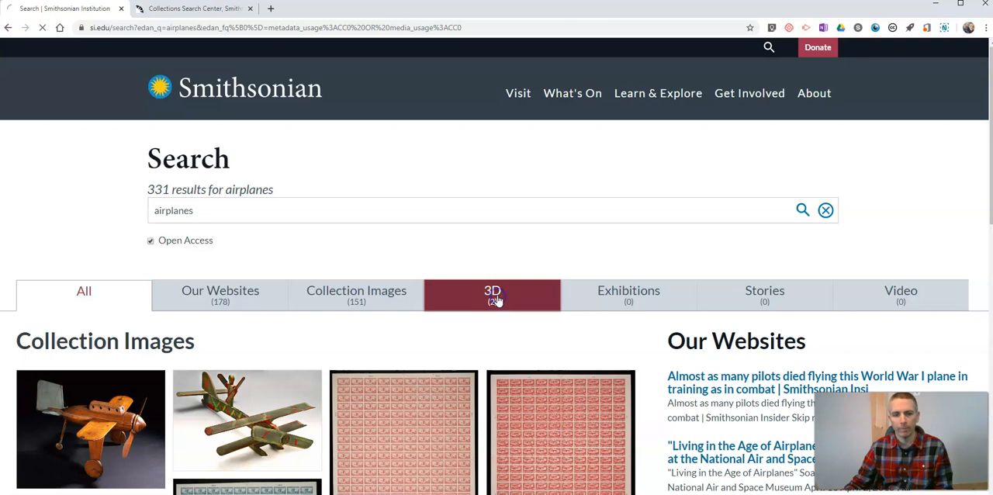
- Show 3D airplane results and choose the 1903 Wright Flyer's low-resolution OBJ mesh download
click(492, 294)
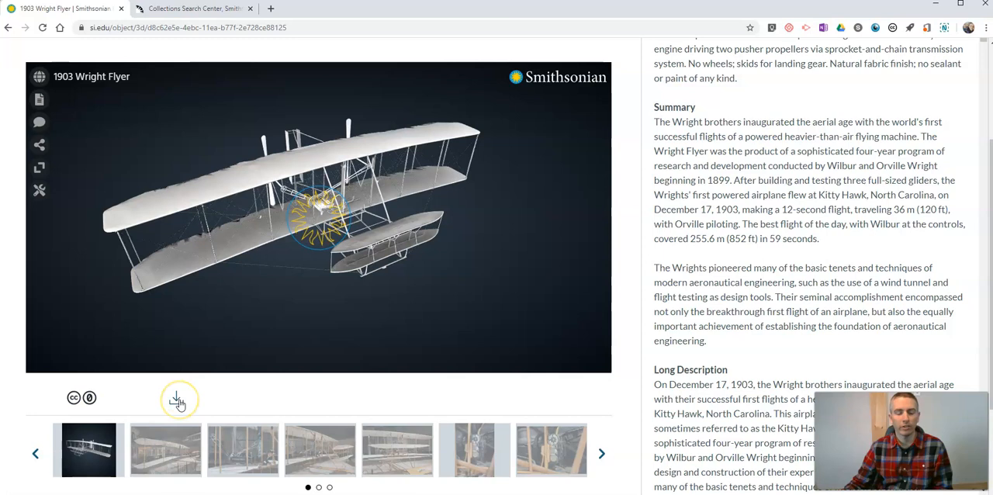
click(176, 398)
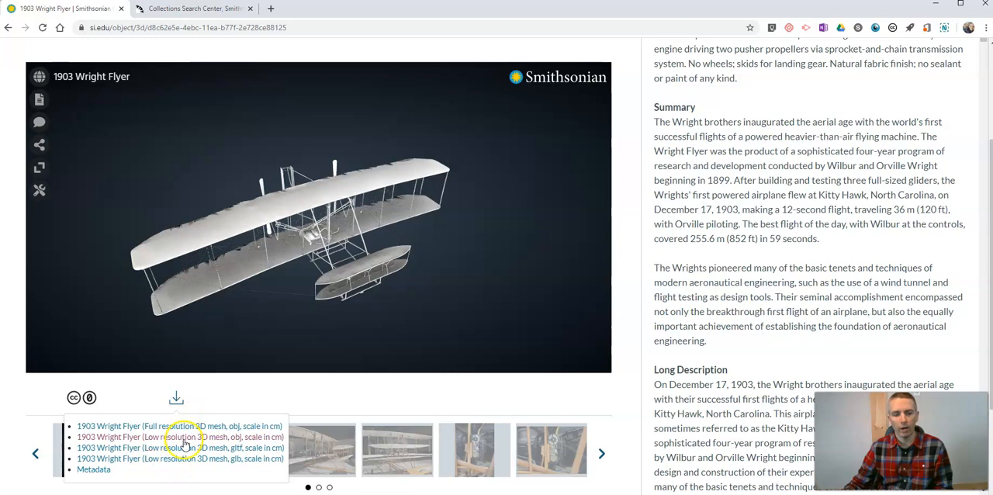
click(9, 27)
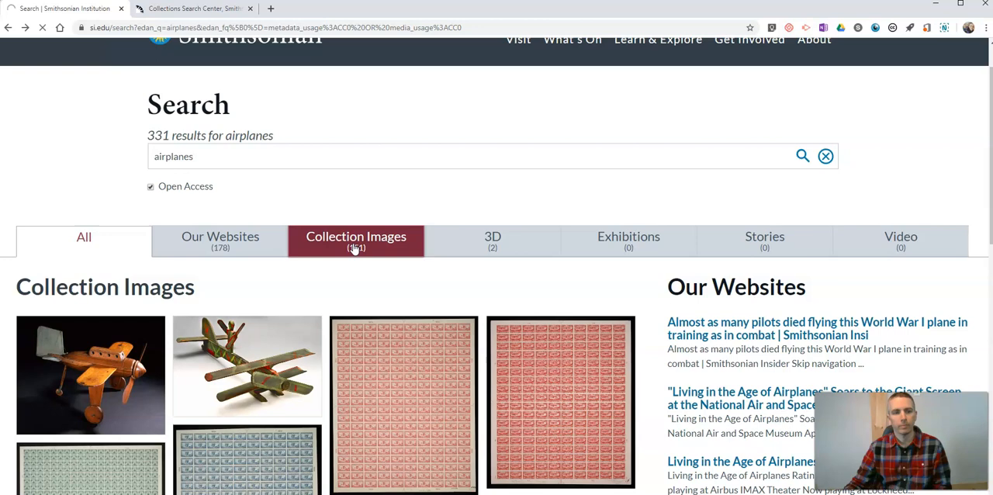
- Filter to Collection Images and download an image of Model of the Virginia
click(356, 240)
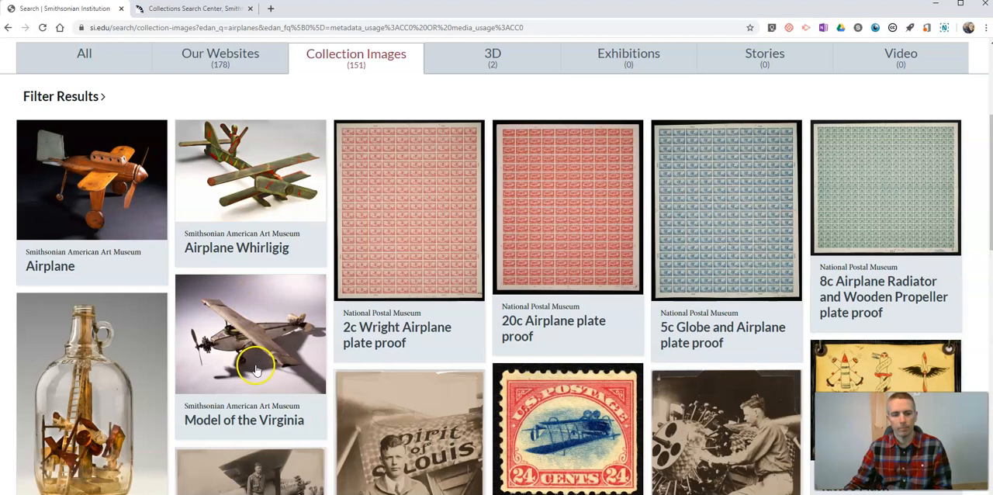
click(250, 333)
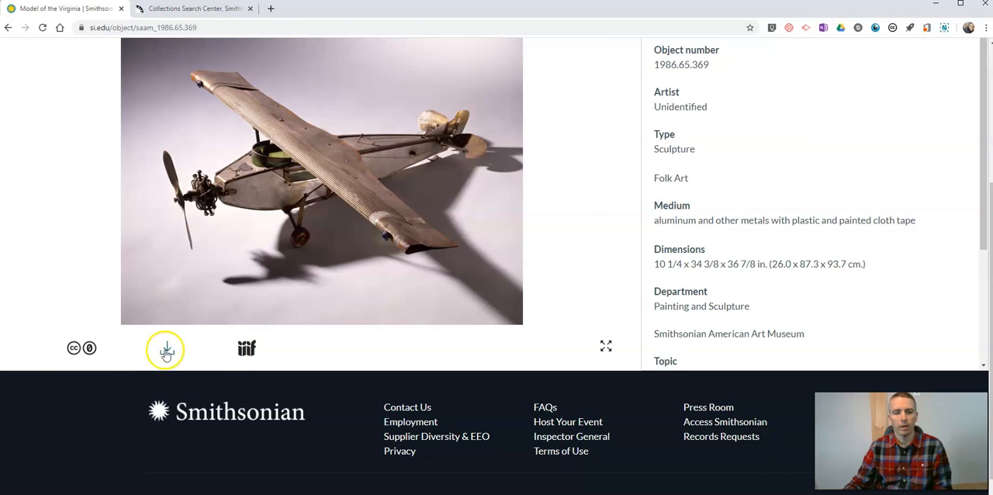
click(166, 349)
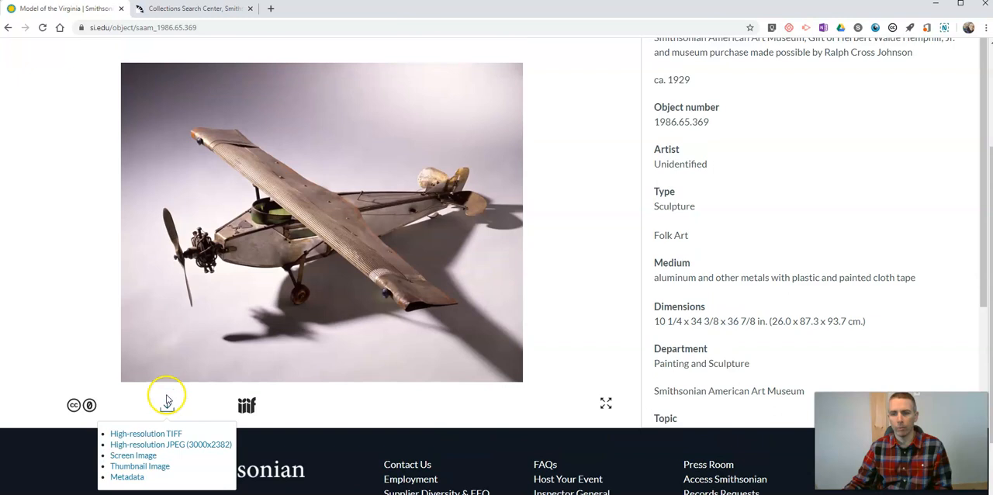
click(8, 27)
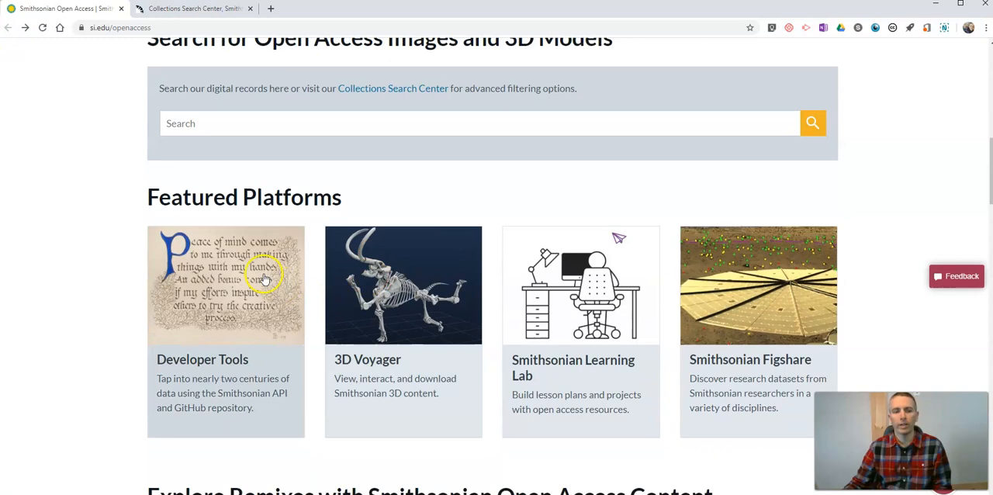
- Scroll the Open Access page and follow the Collections Search Center link
scroll(down, 3)
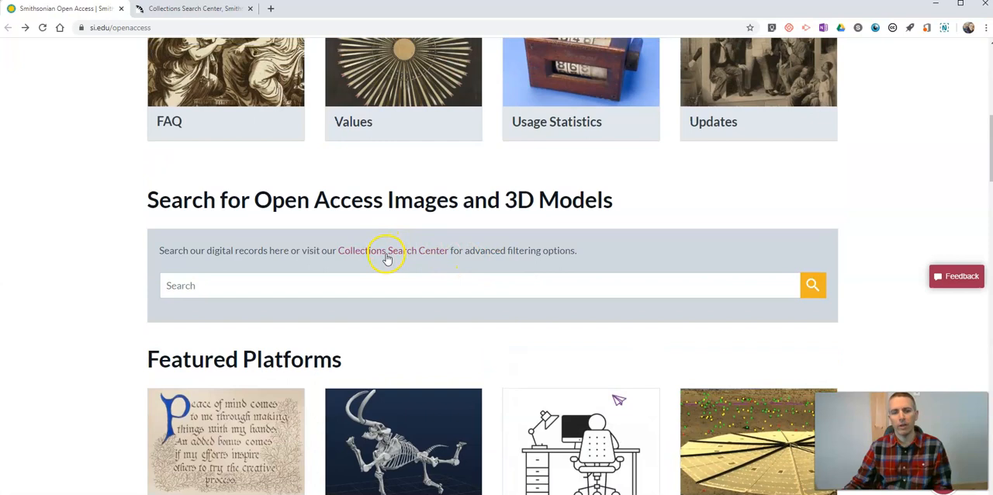
click(392, 250)
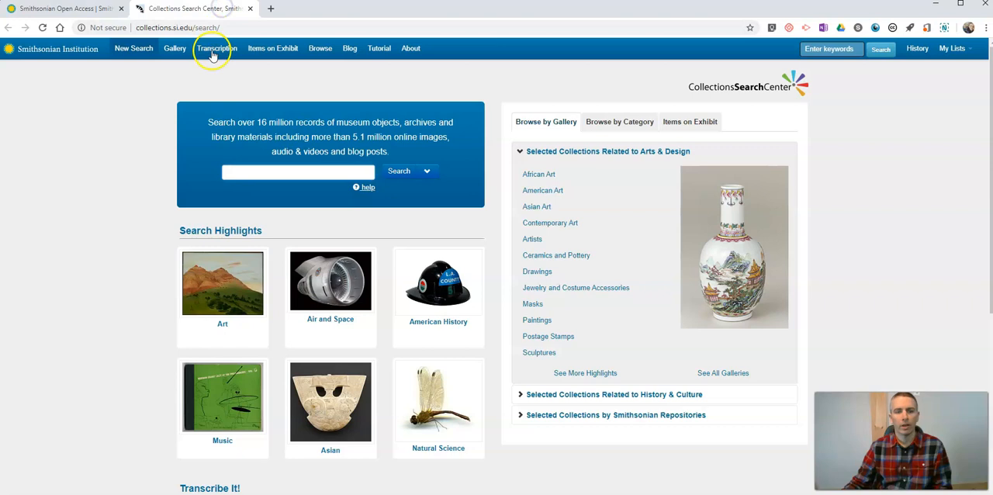
- Switch the home page to Browse by Category, showing History & Culture types with counts
scroll(down, 3)
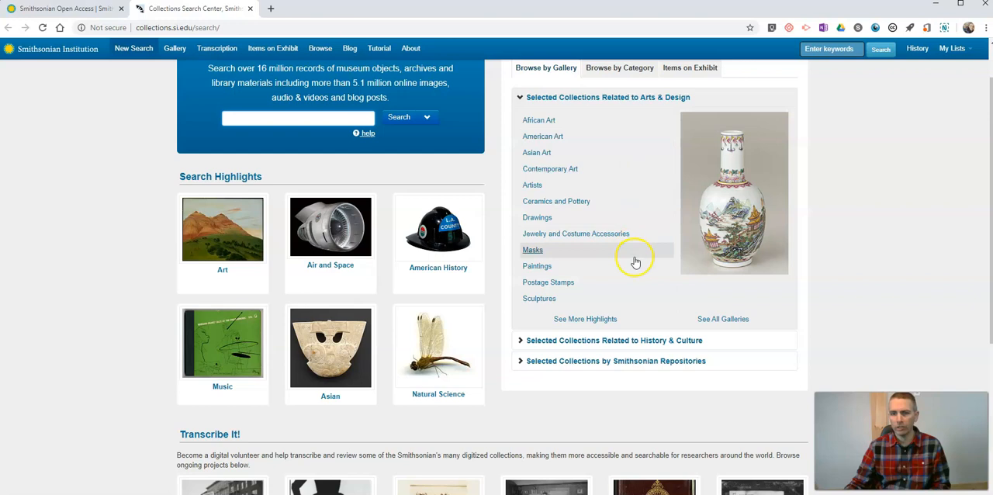
click(619, 121)
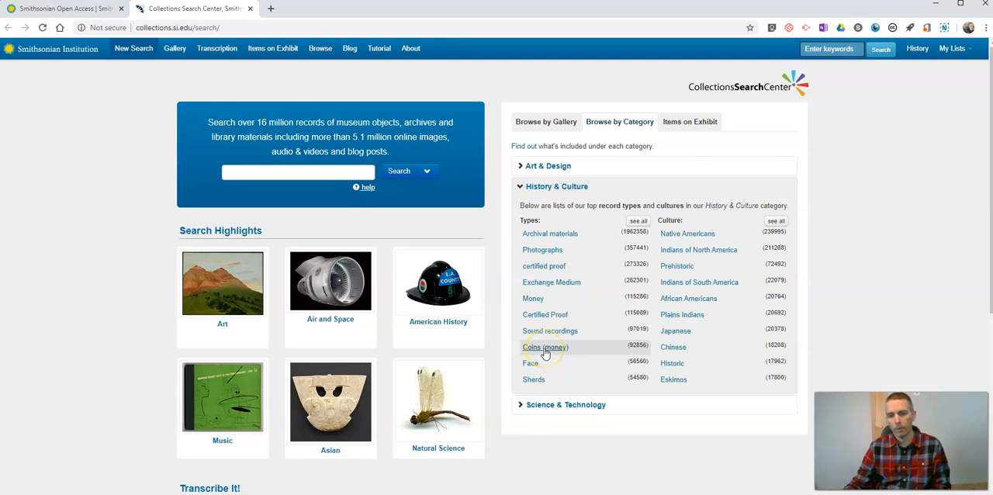
- Open Coins (money) results (93,746 documents) in a new tab, then return home
click(544, 346)
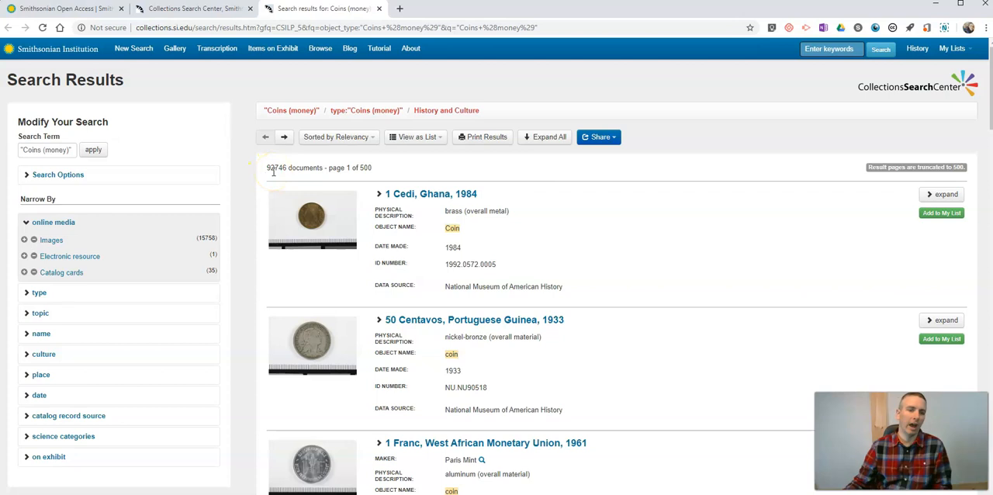
click(193, 8)
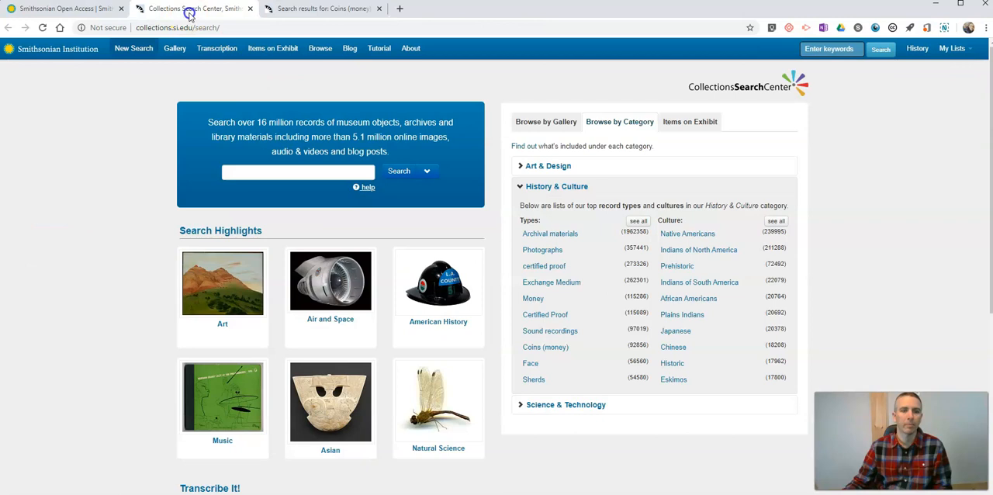
click(298, 171)
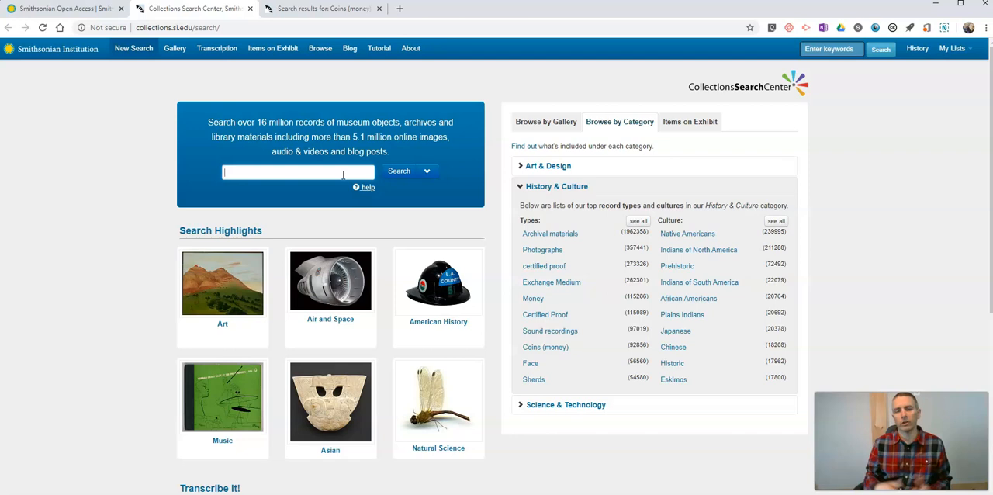
- Enter 'Mountaineering' as the keyword via the 'mounta' autocomplete suggestion
text(mounta)
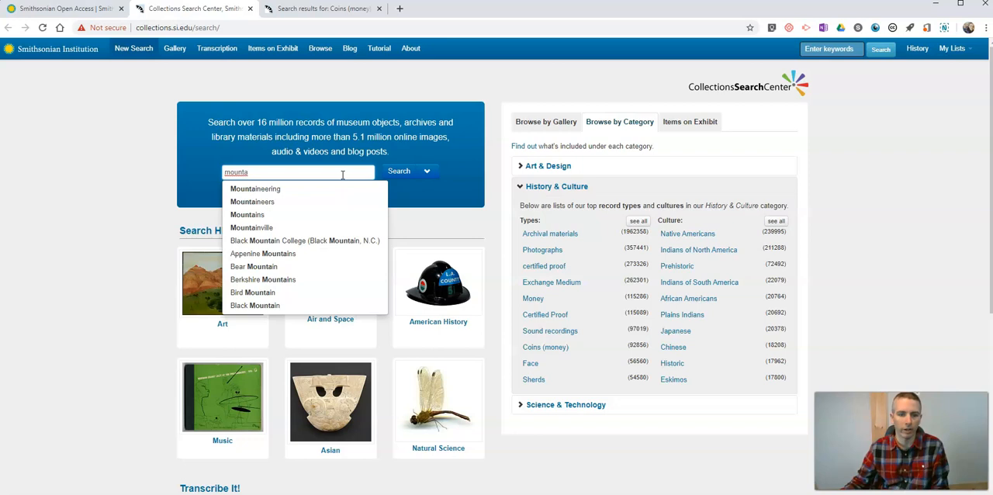
click(426, 170)
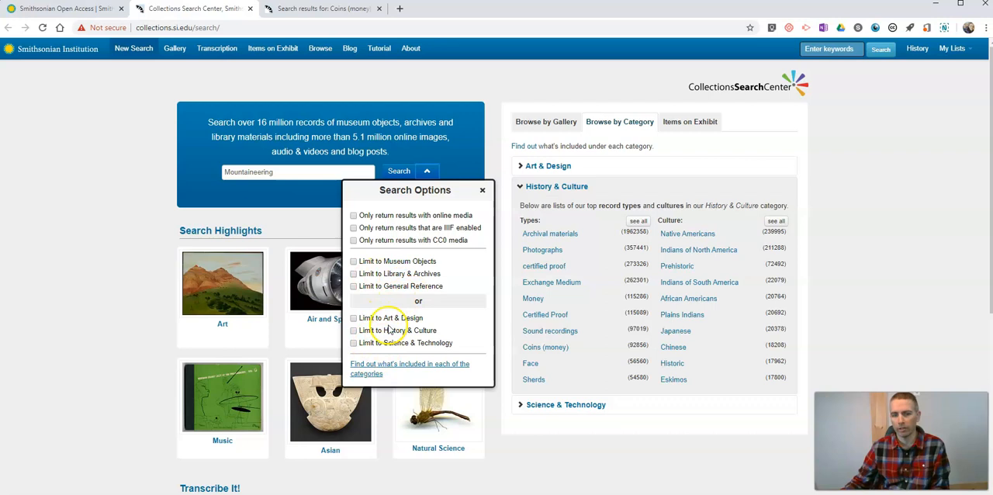
mouse_move(440, 245)
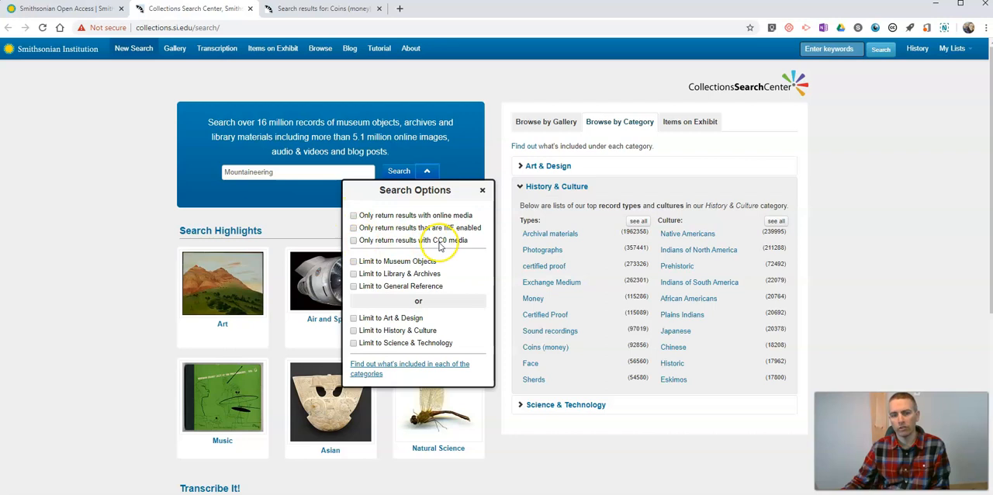
- Limit the Mountaineering search to CC0 media and run it, returning 82,310 documents
click(353, 240)
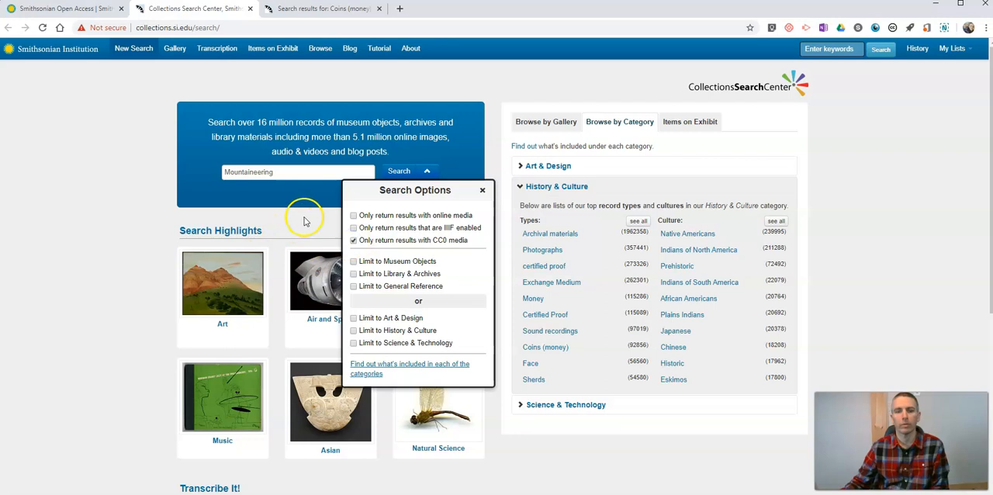
click(399, 171)
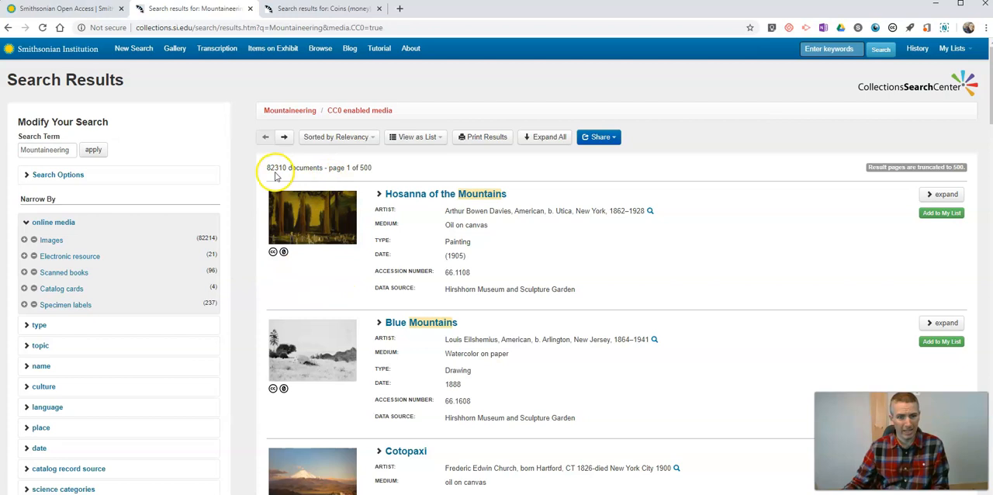
- Narrow the CC0 Mountaineering results by type to Photographs, leaving 85 documents
scroll(down, 3)
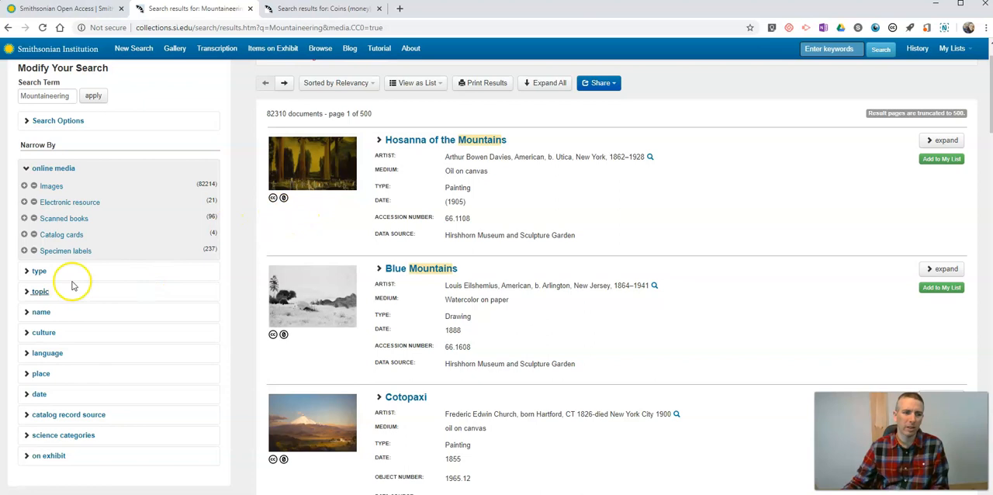
click(39, 270)
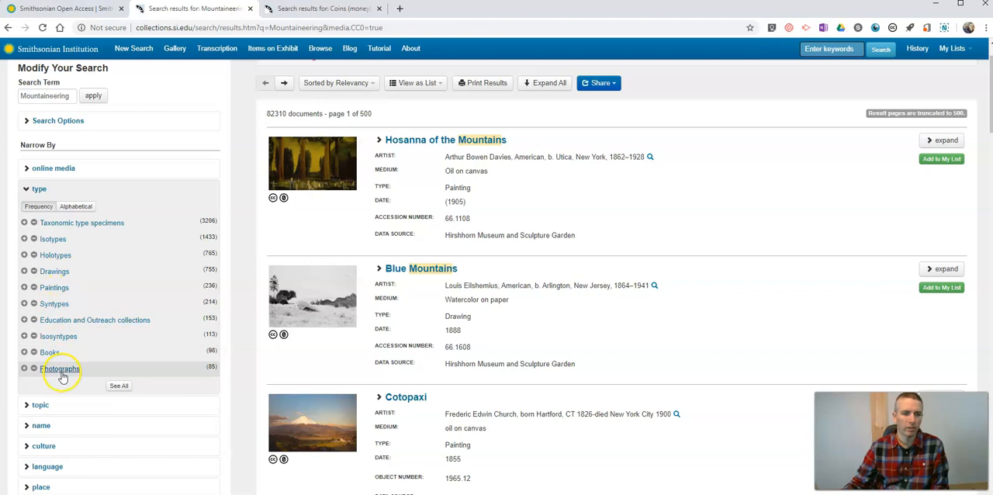
click(61, 368)
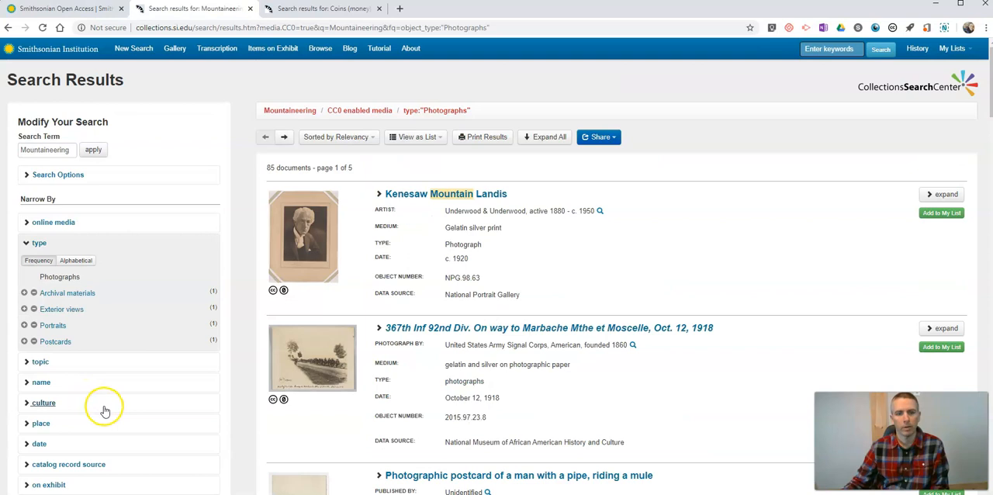
scroll(down, 3)
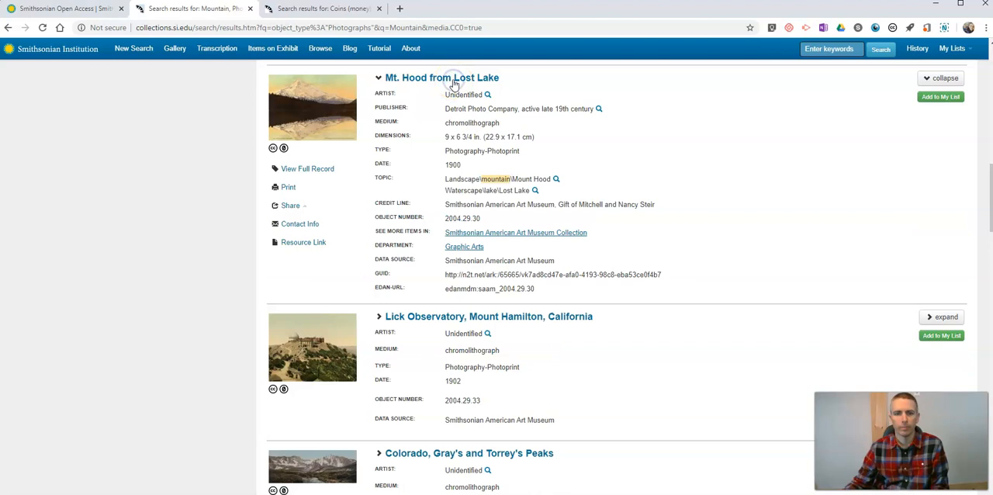
- Open the Mt. Hood from Lost Lake record, view its download formats, and start adding it to My List
click(307, 168)
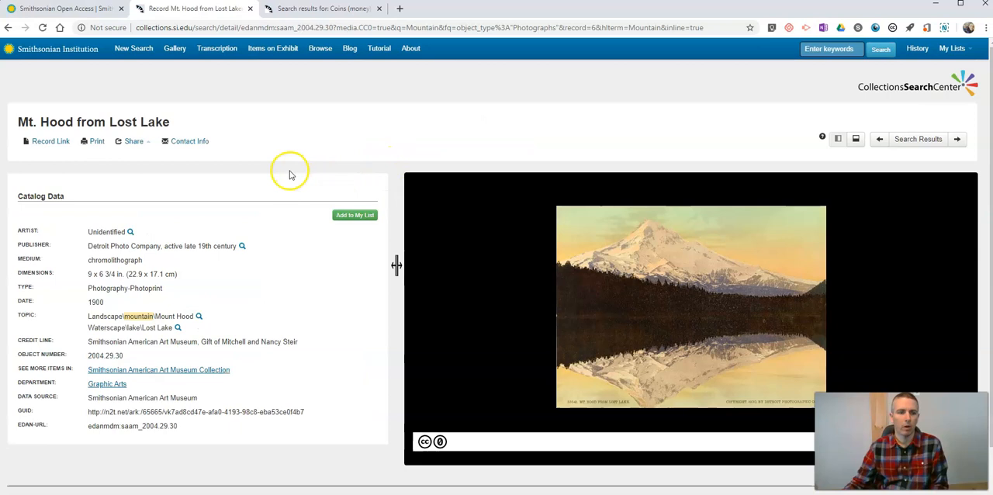
scroll(down, 3)
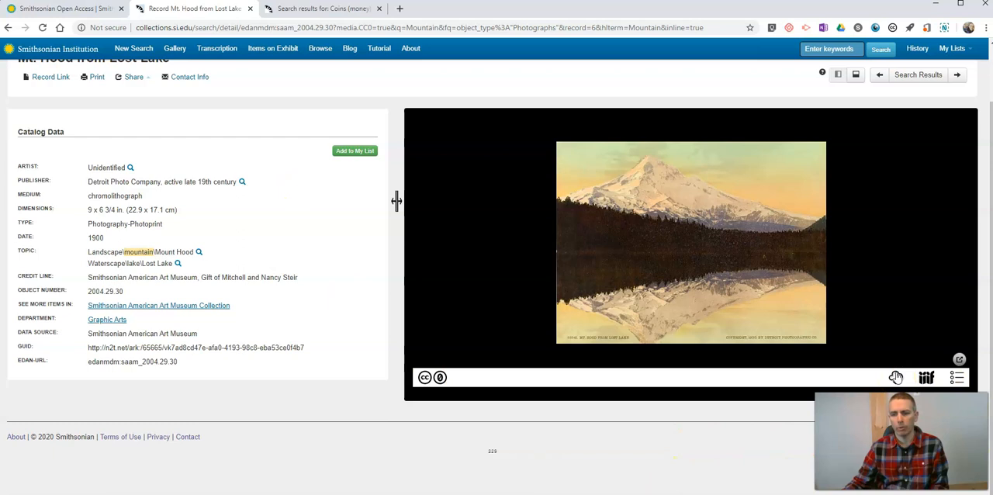
click(895, 377)
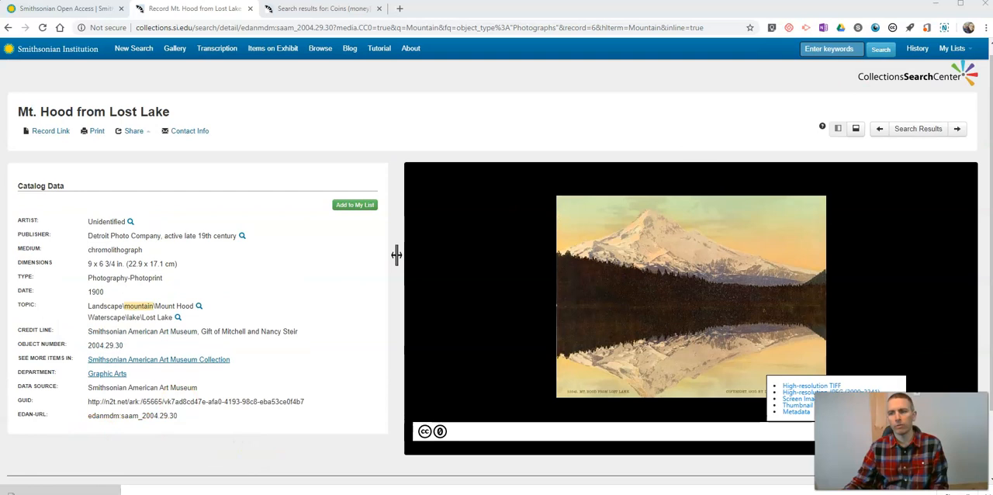
click(354, 204)
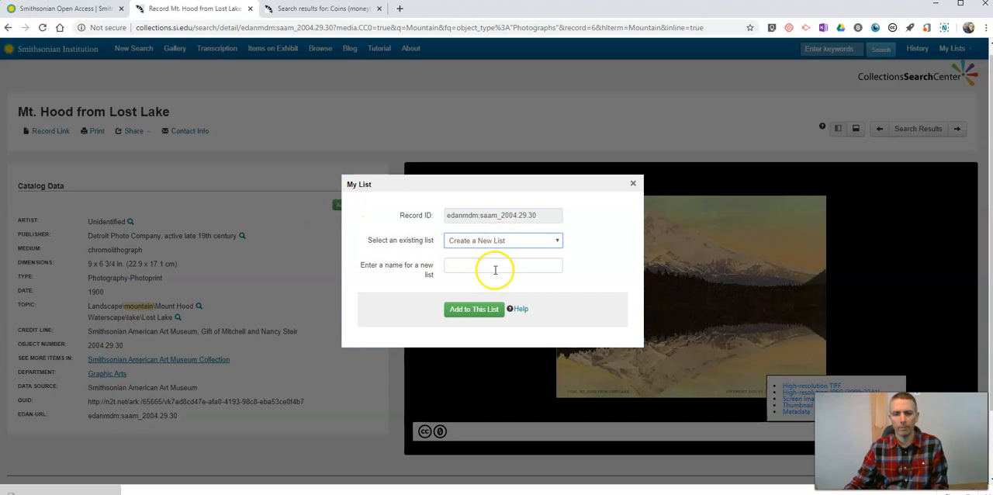
- Create a list named 'Mountain Pictures' and save the Mt. Hood from Lost Lake record into it
text(Mountain Pictures)
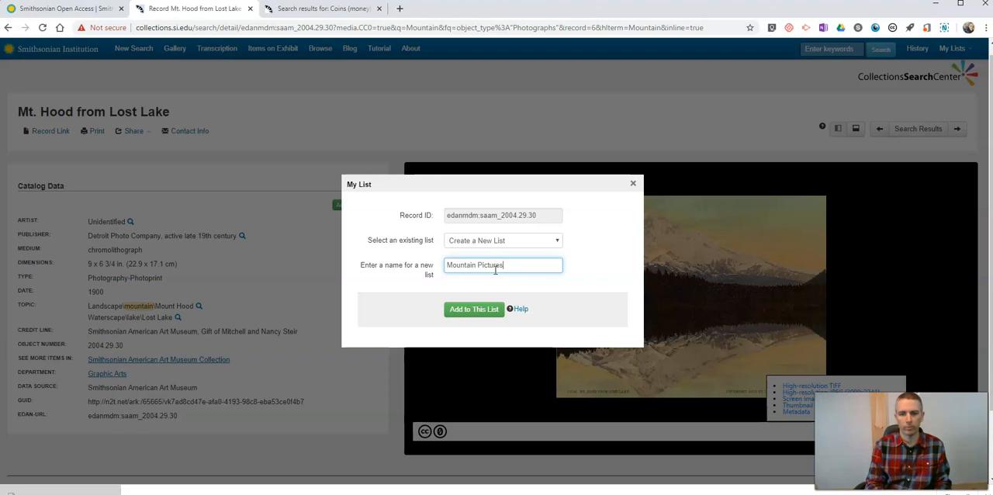
click(474, 309)
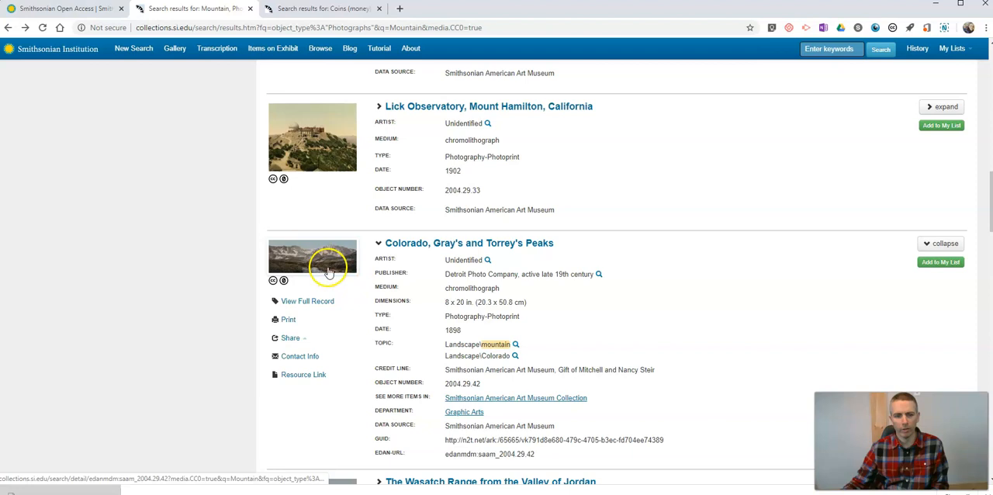
- Add the Colorado, Gray's and Torrey's Peaks record to Mountain Pictures, then return to Open Access
click(312, 256)
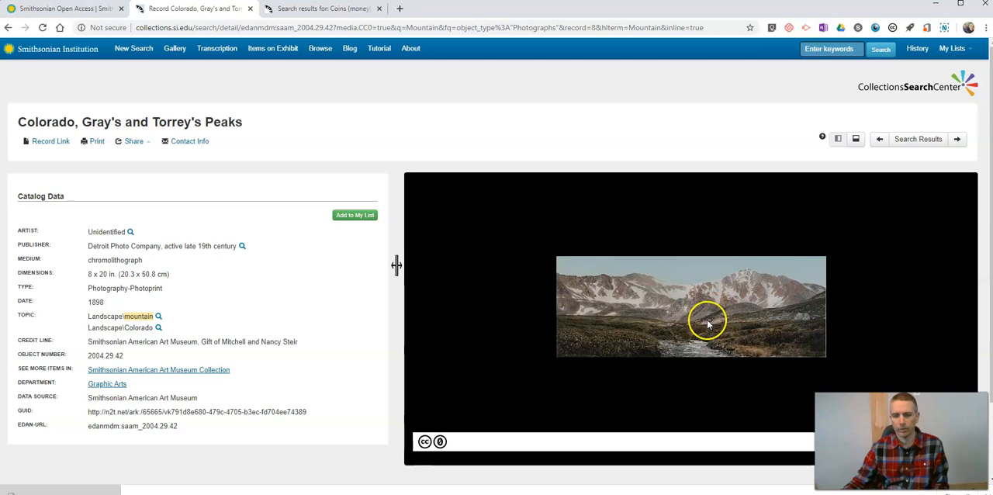
click(355, 215)
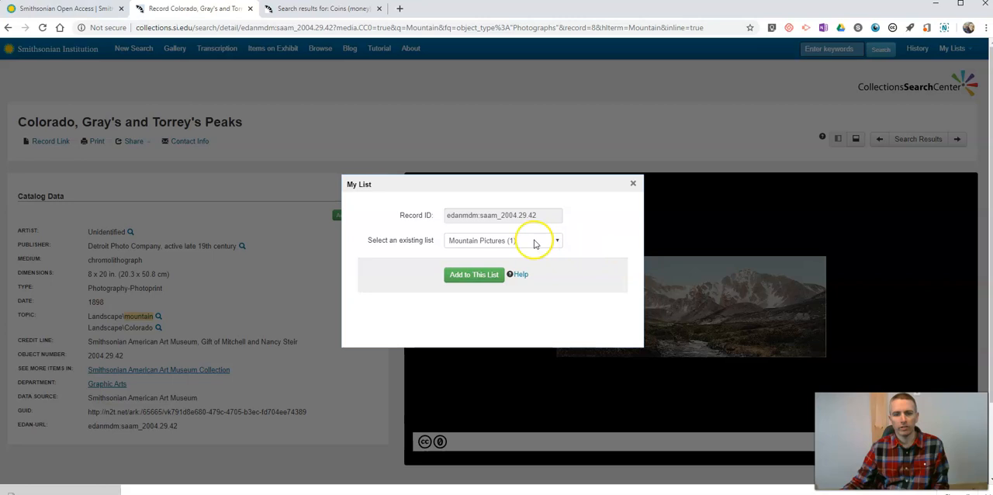
click(474, 274)
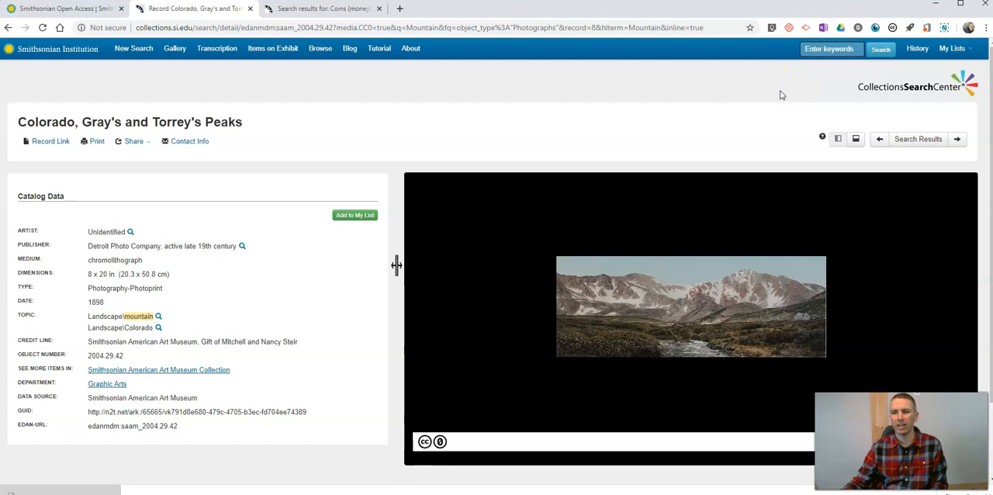
click(62, 9)
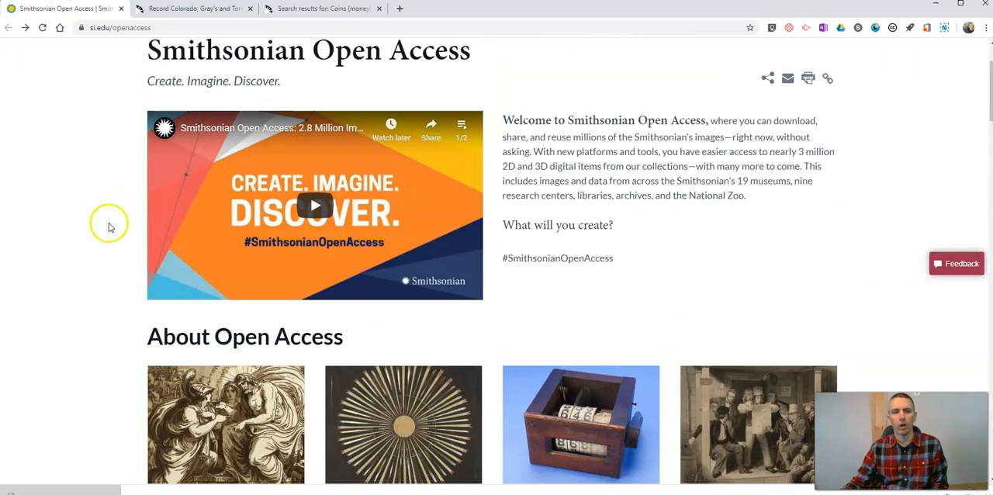
scroll(up, 3)
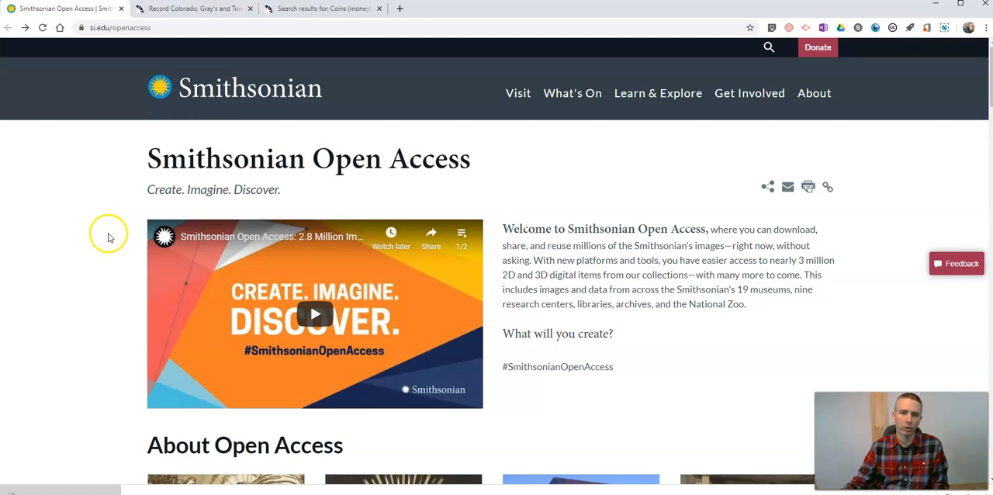